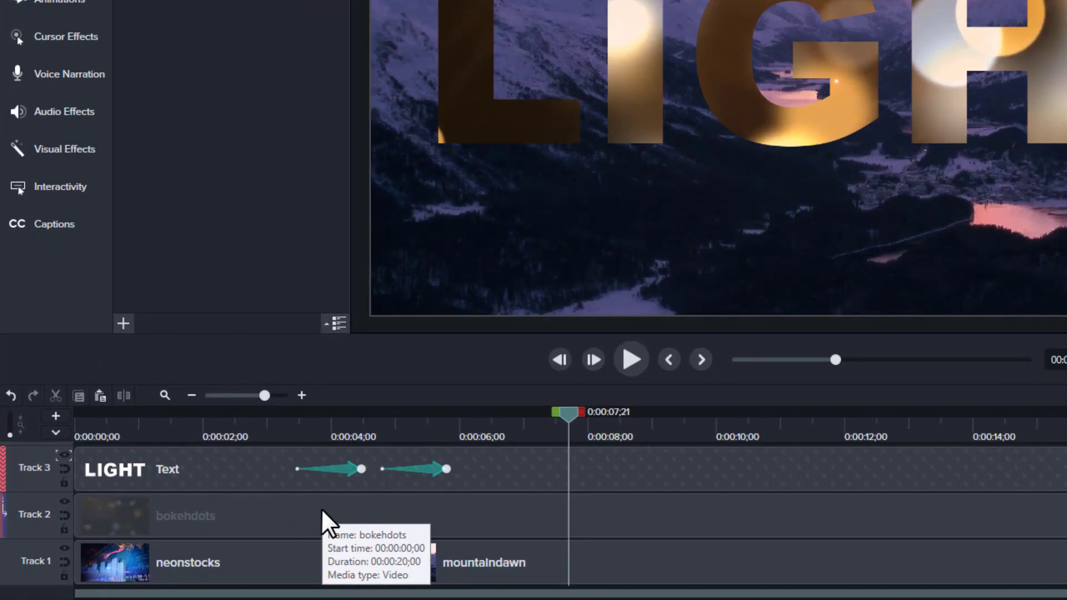
mouse_move(256, 534)
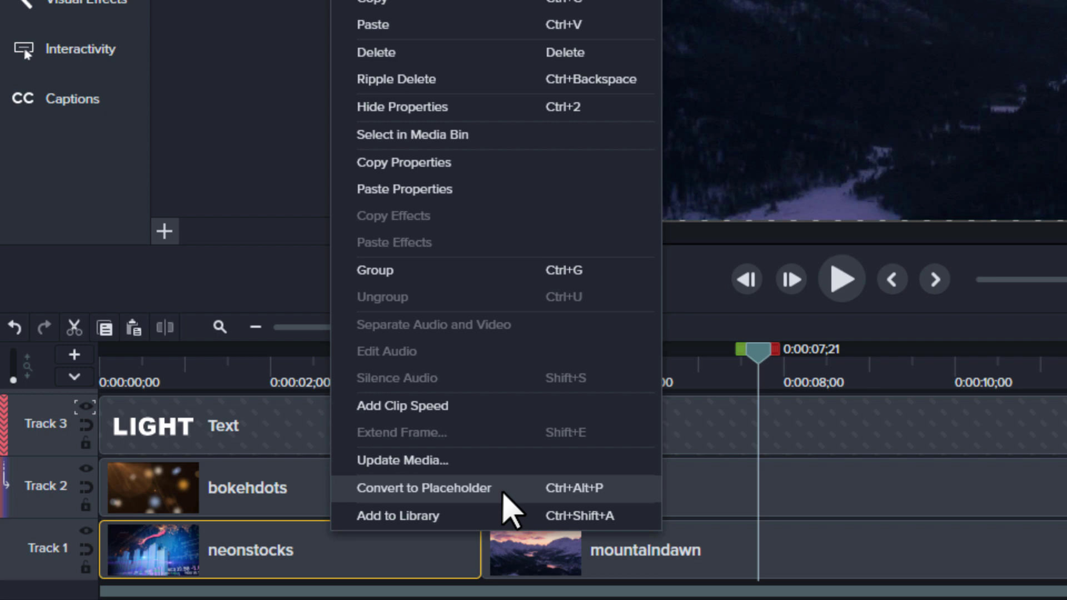
Convert the neonstocks clip on Track 1 into a placeholder via its context menu.
click(423, 488)
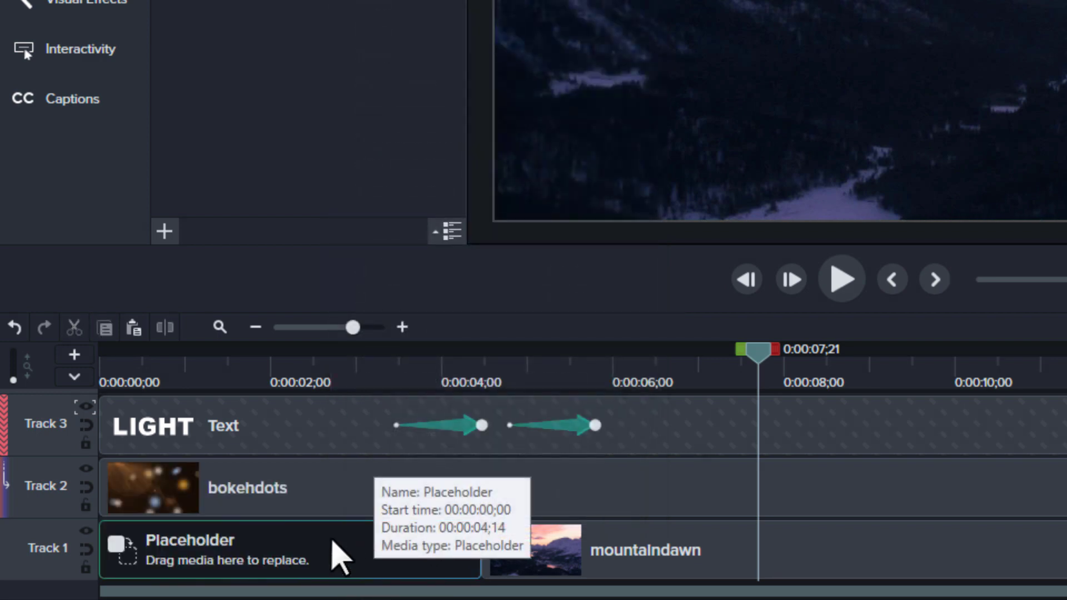
mouse_move(278, 564)
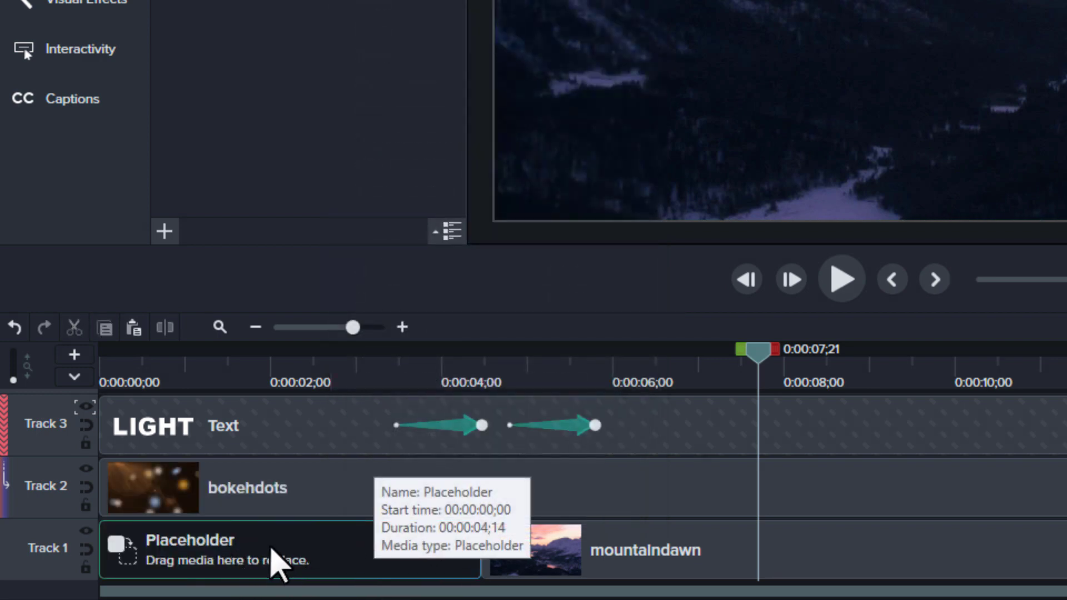
mouse_move(197, 577)
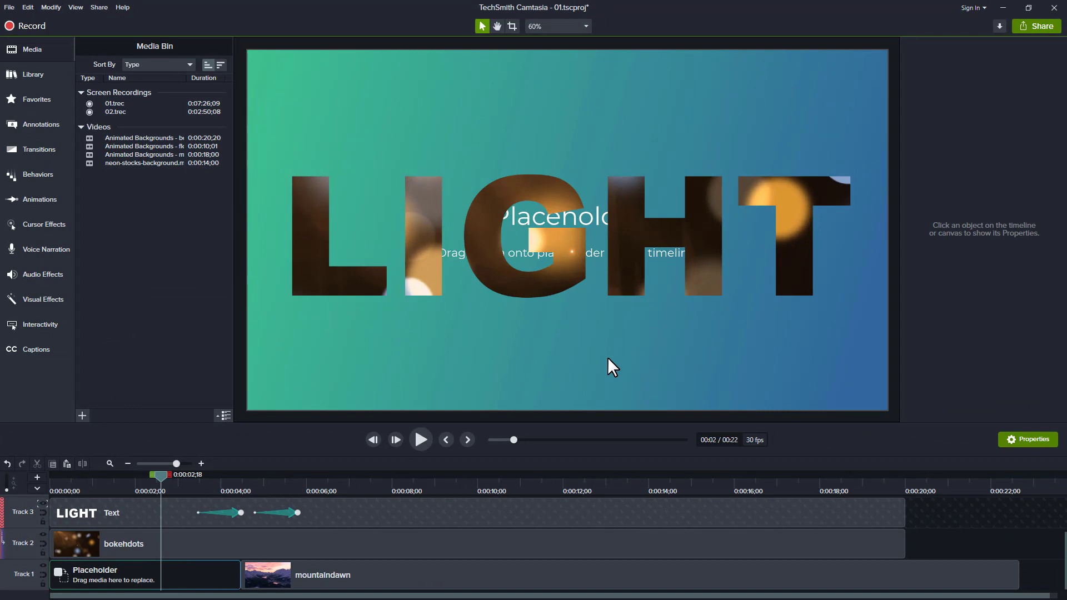
mouse_move(601, 130)
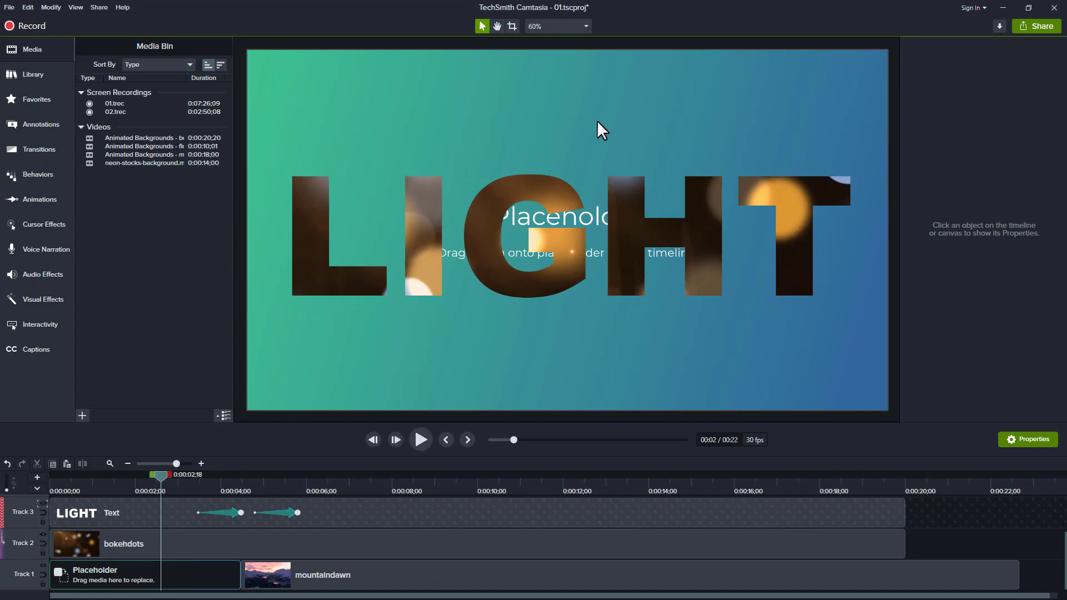
mouse_move(47, 511)
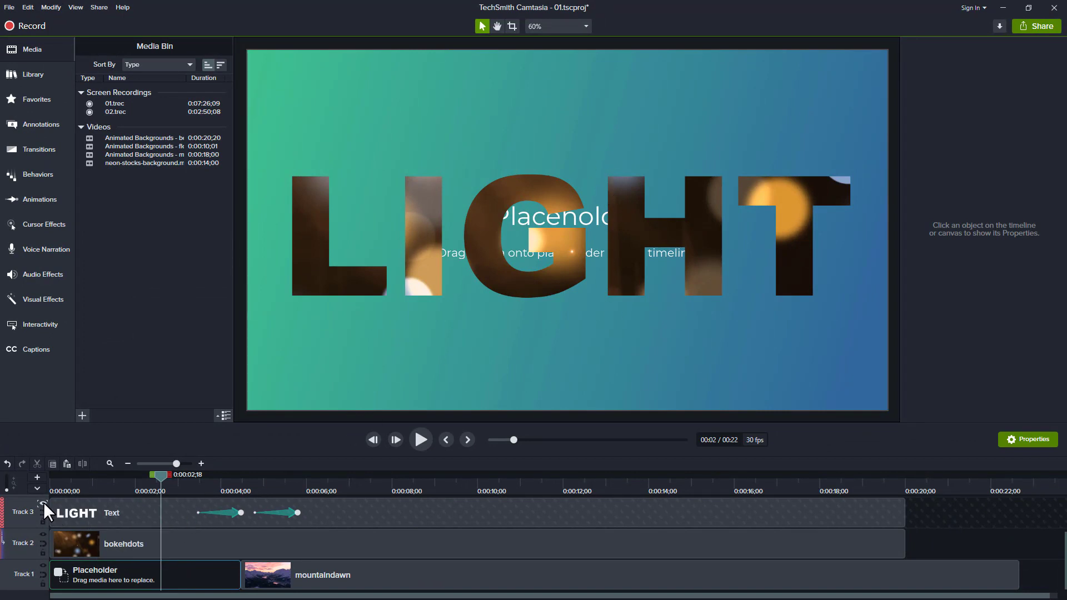
Hide the LIGHT text and bokehdots tracks, then show the motion backgrounds library.
click(42, 504)
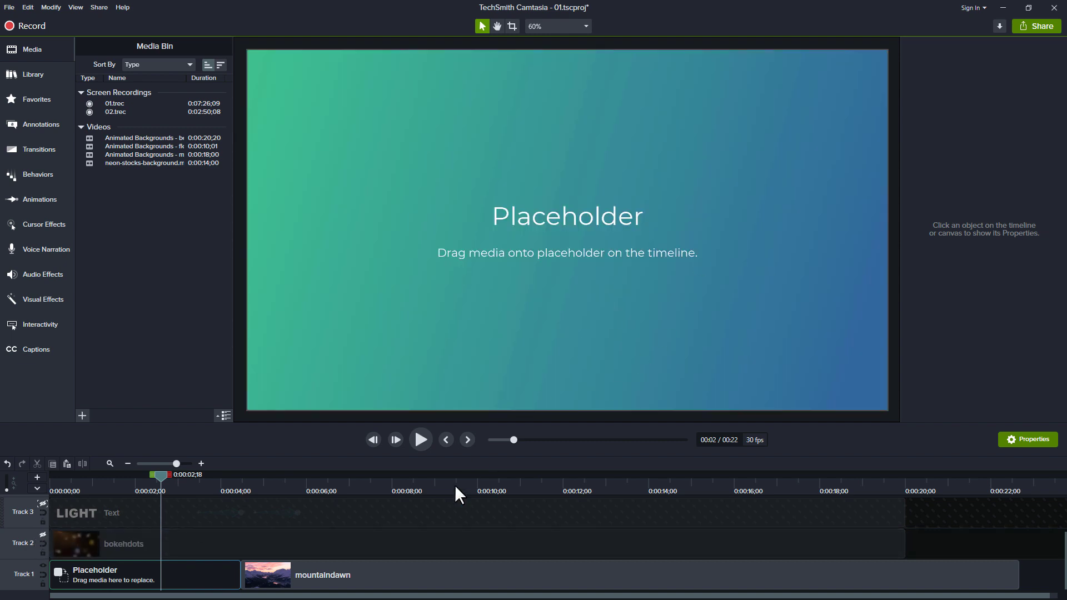
mouse_move(505, 285)
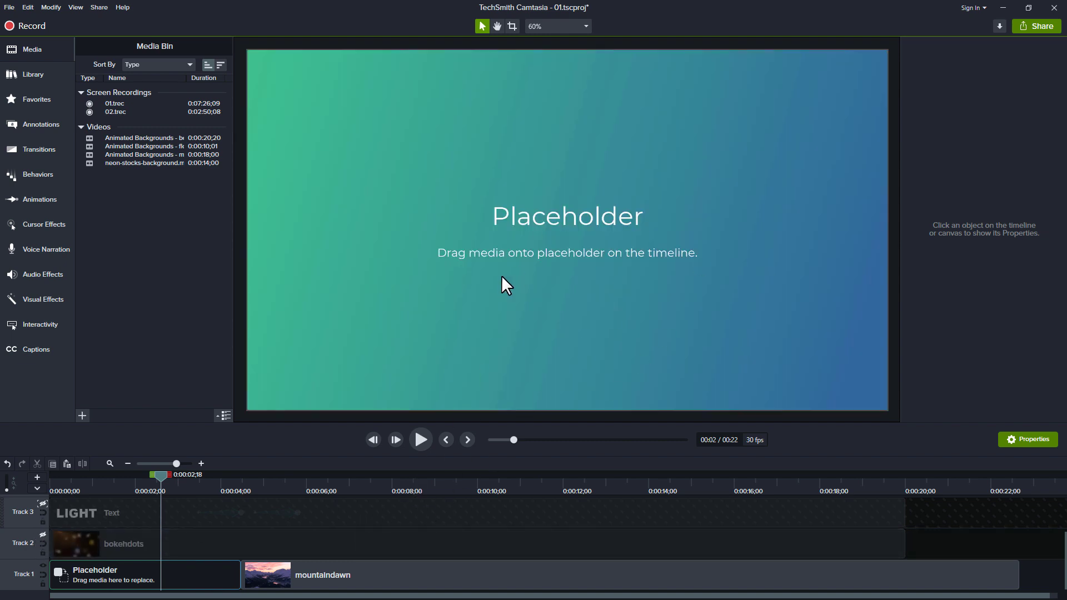
mouse_move(669, 264)
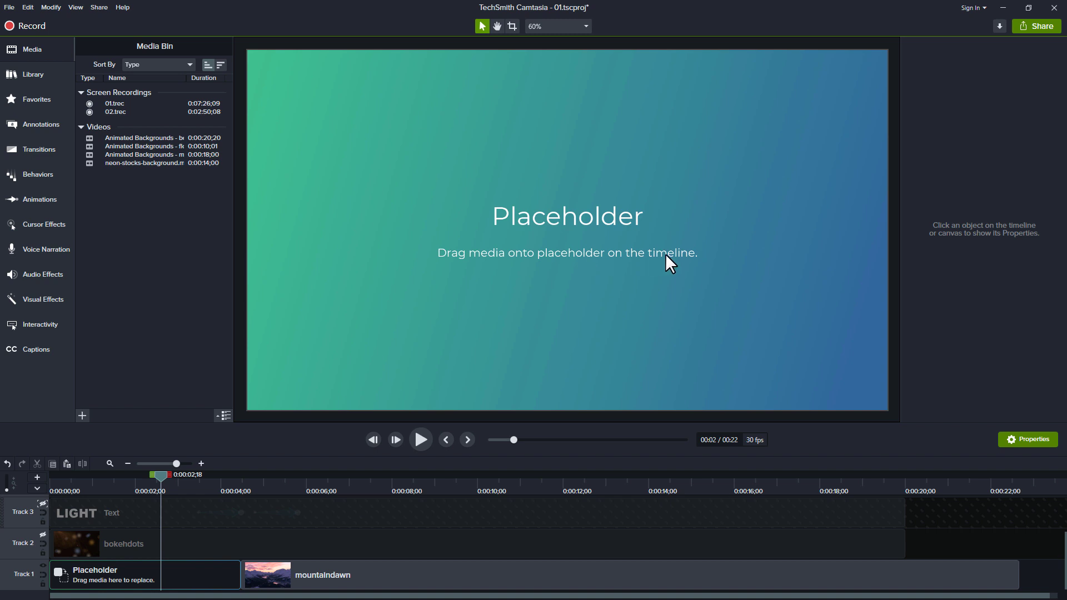
mouse_move(45, 129)
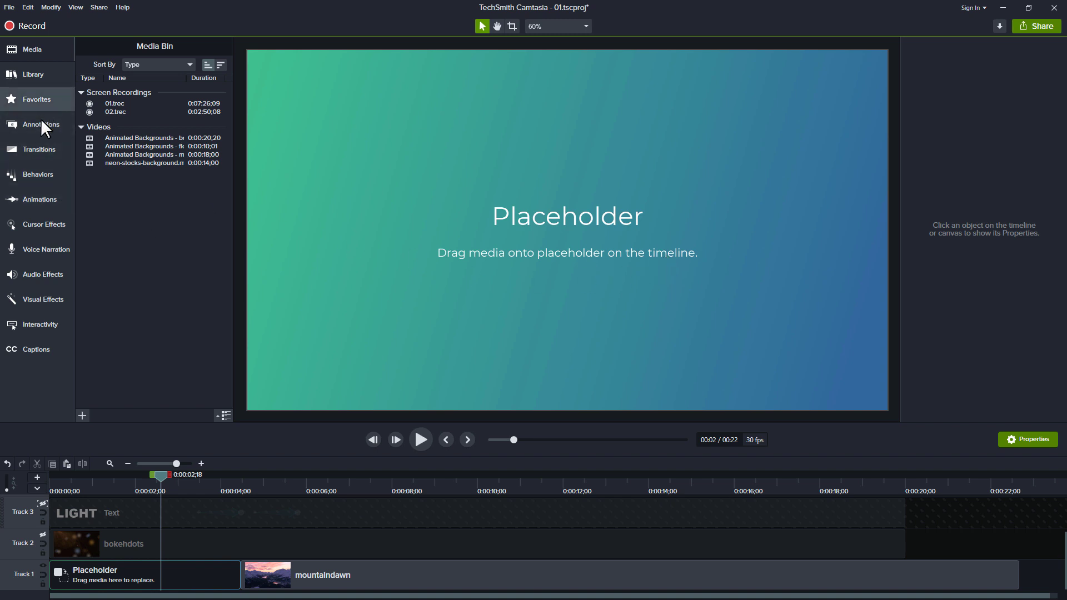
click(33, 74)
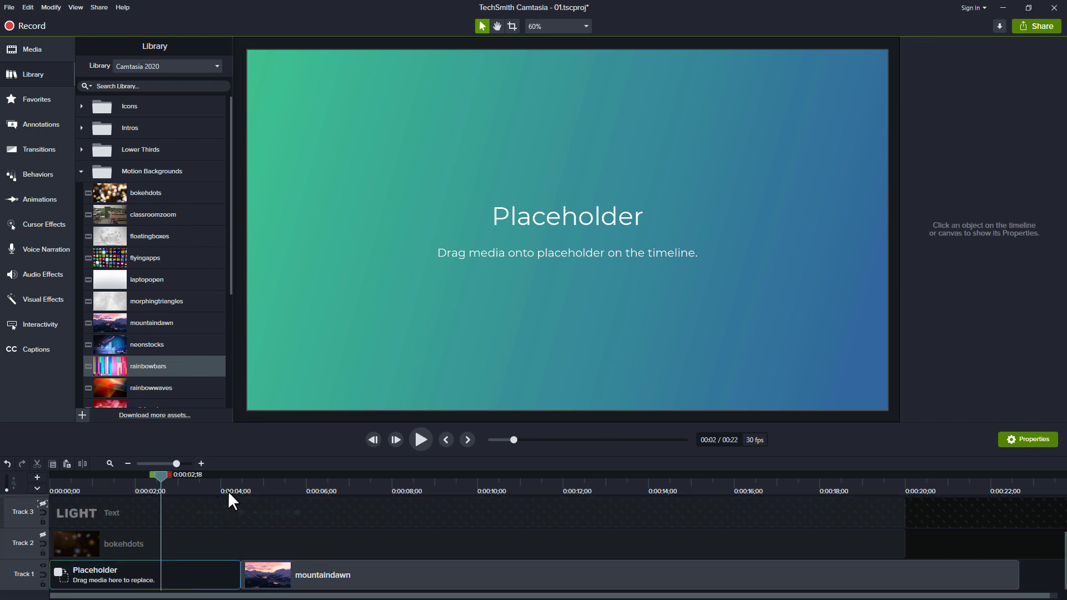
Title the placeholder 'Intro Video' in Properties, leaving the note empty.
click(143, 574)
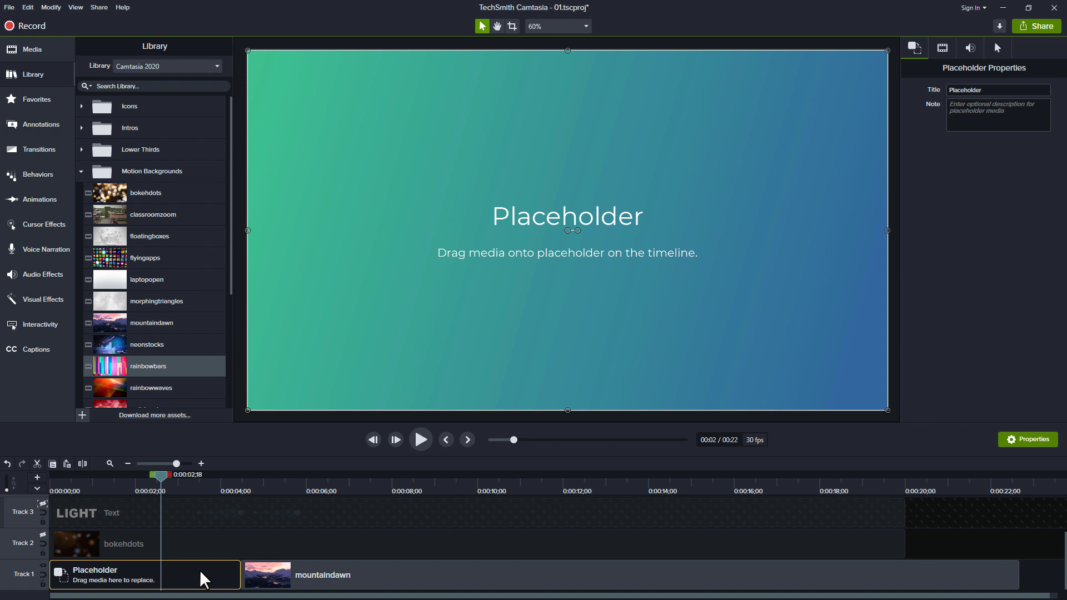
mouse_move(908, 282)
text(VIDEO)
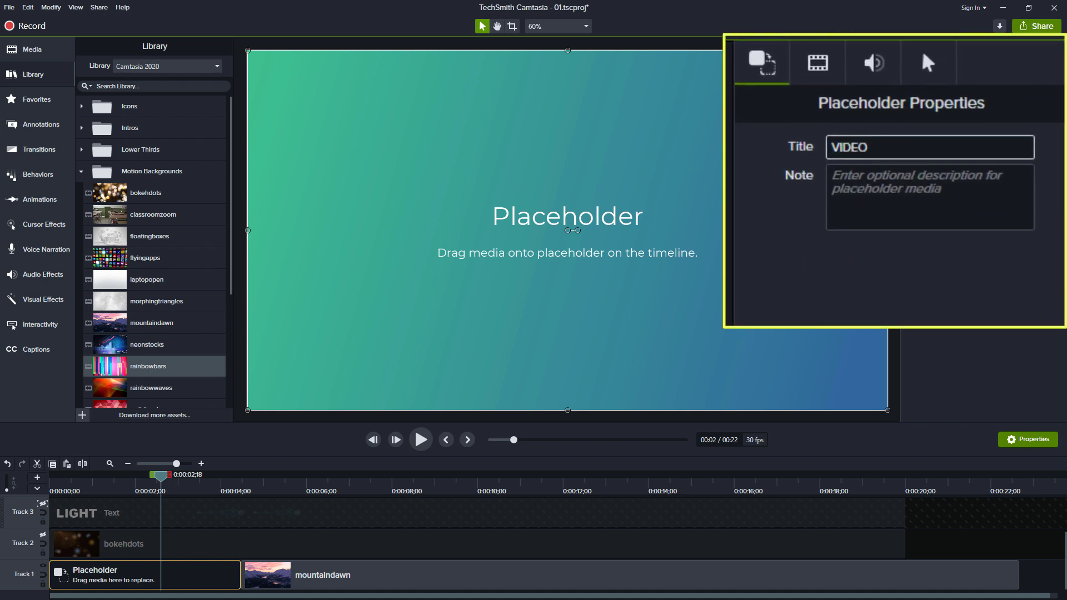
click(927, 196)
text(This)
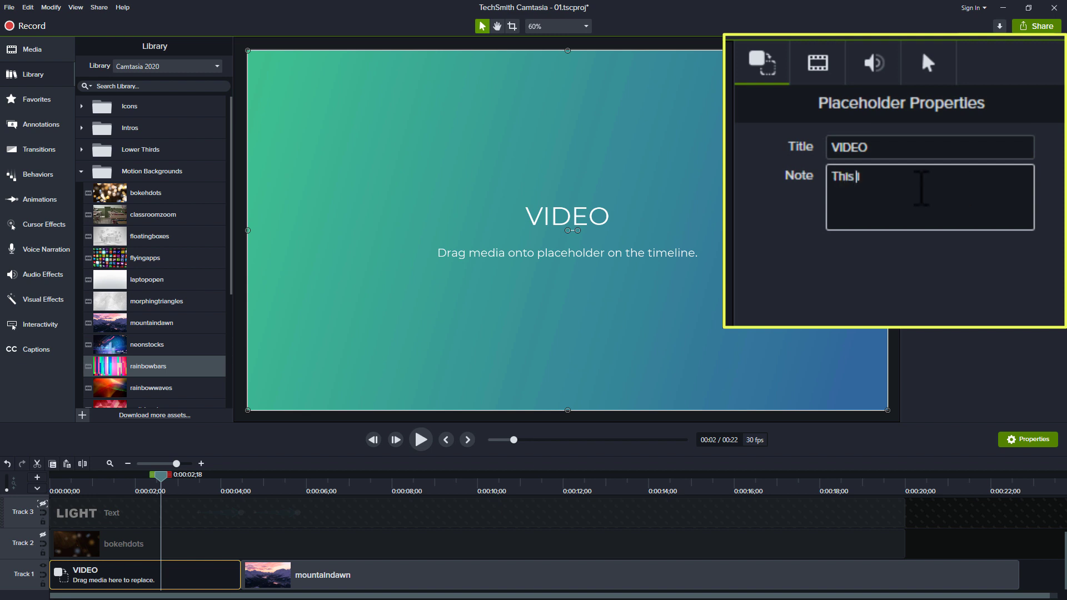
text(Is the Intro video)
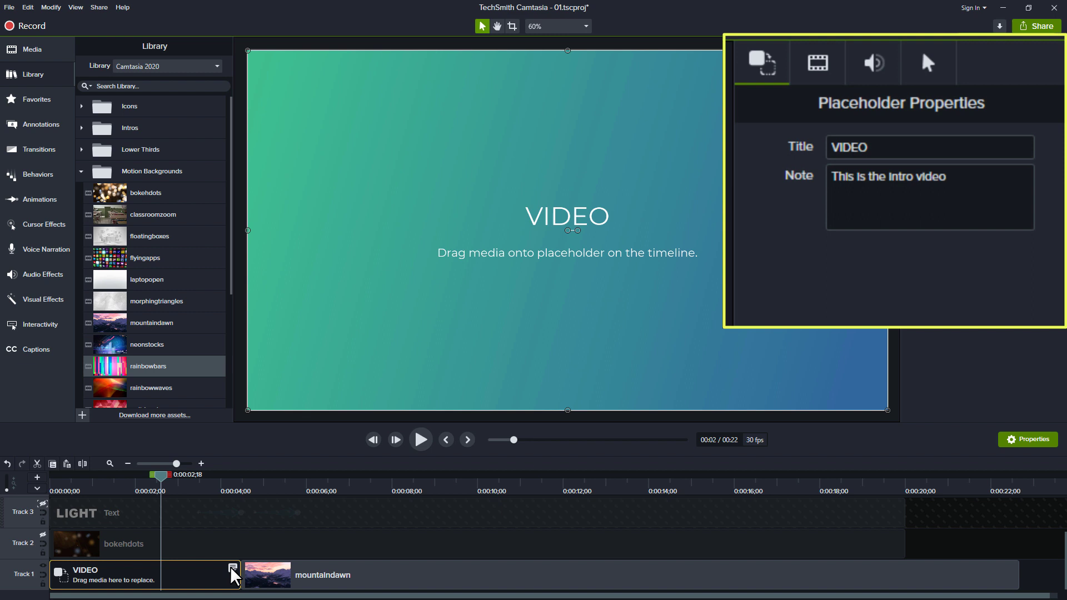
mouse_move(492, 421)
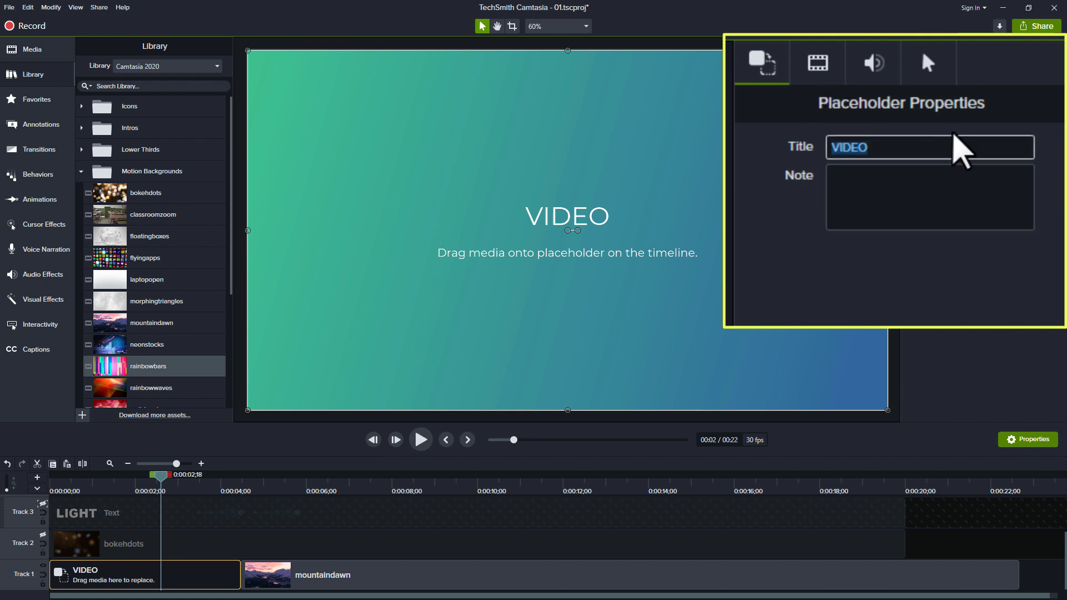
text(Intro Video)
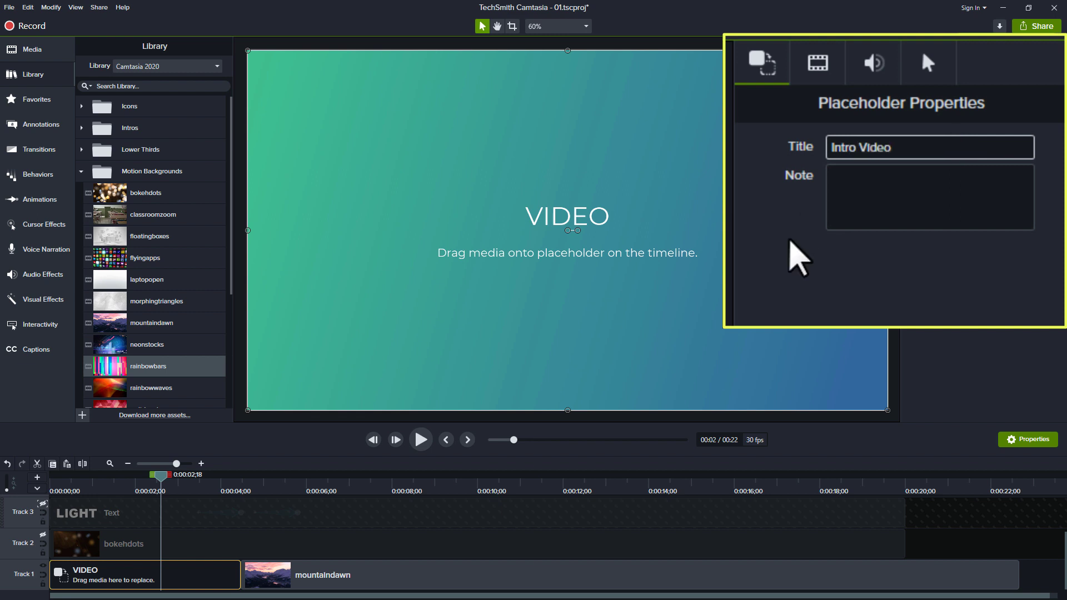
click(928, 197)
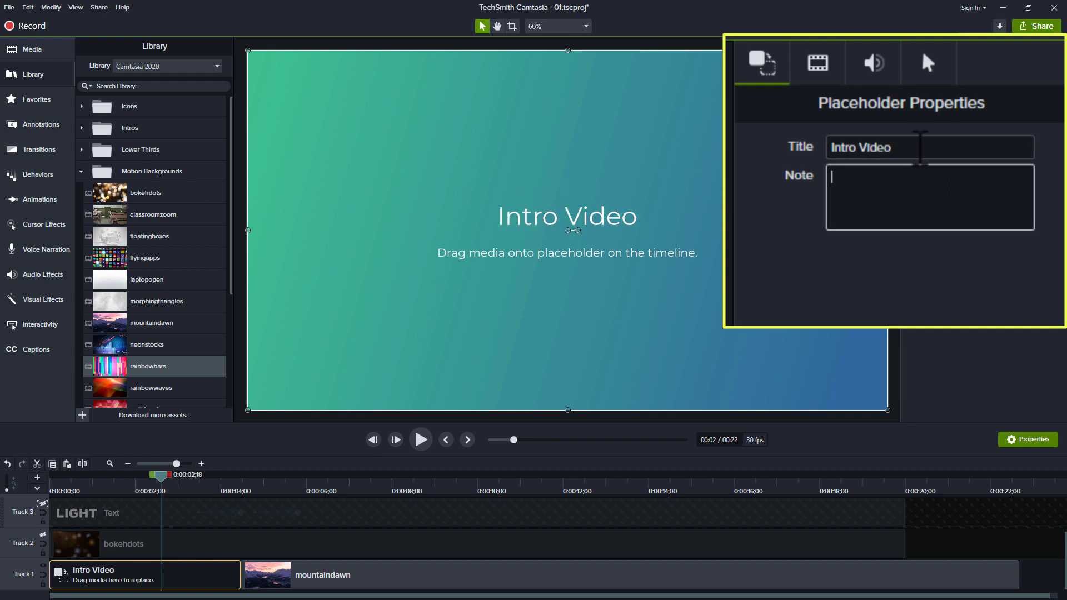
mouse_move(207, 583)
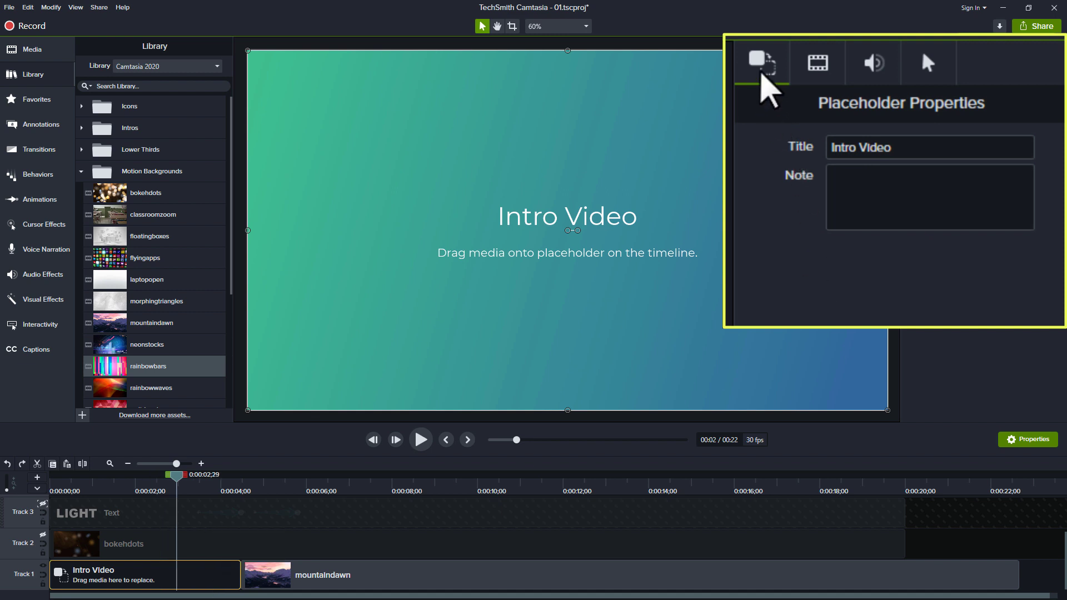
mouse_move(821, 286)
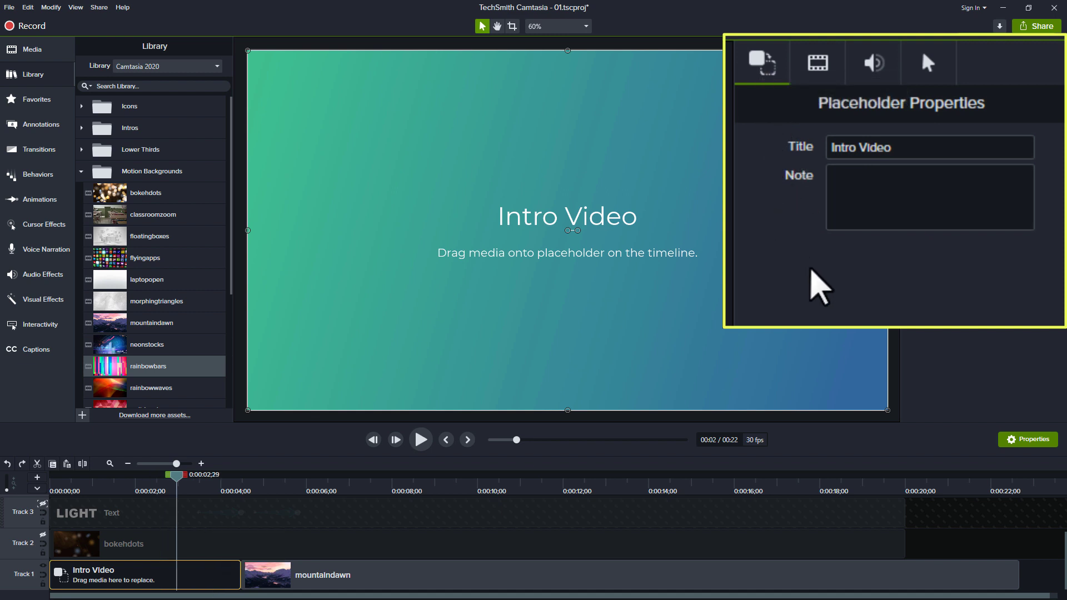
mouse_move(914, 148)
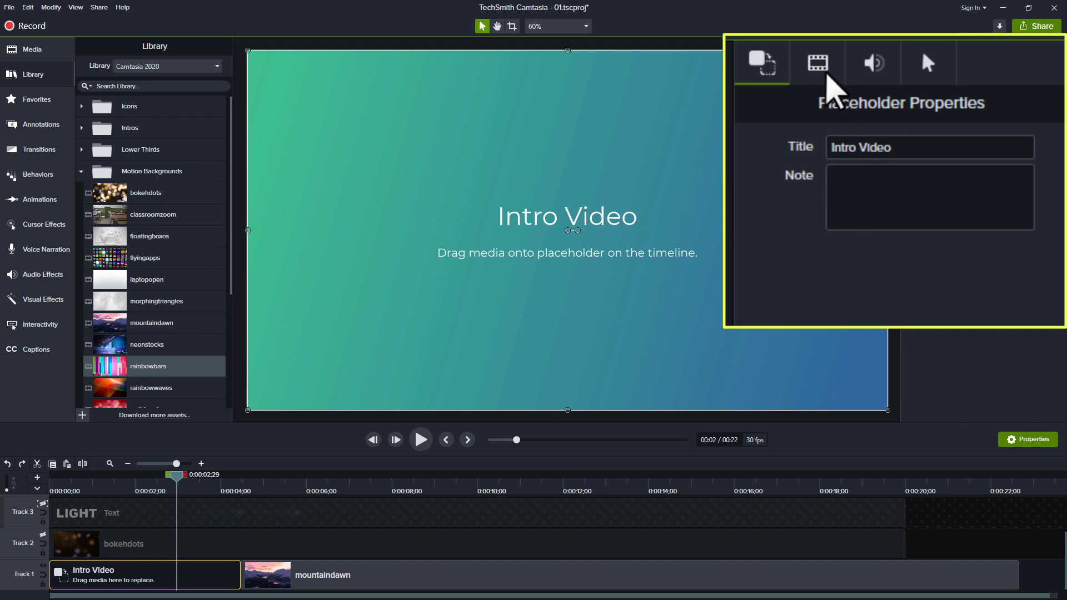
click(816, 62)
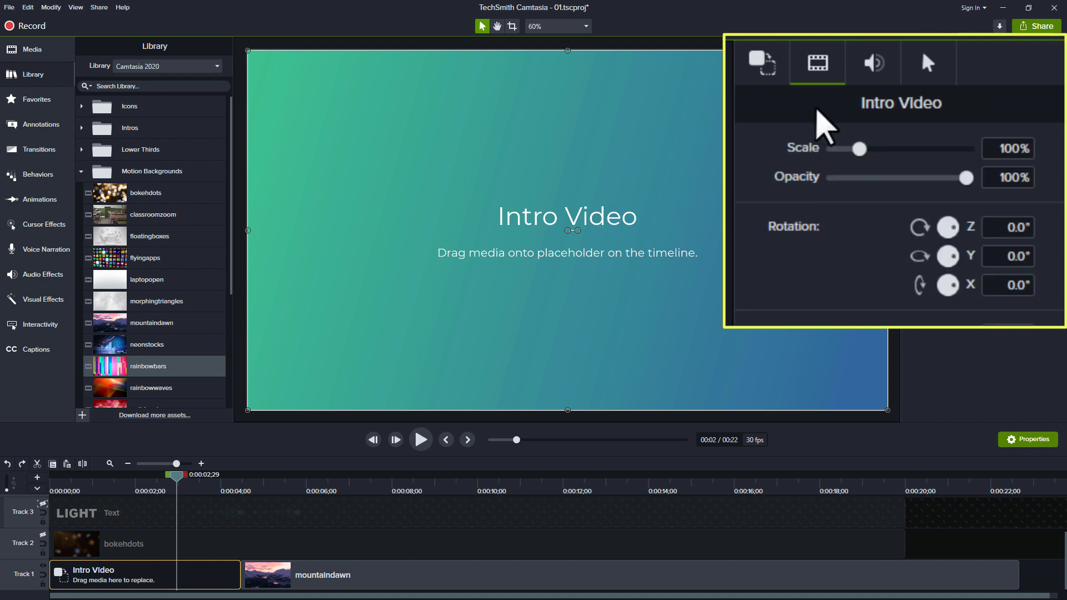
mouse_move(871, 163)
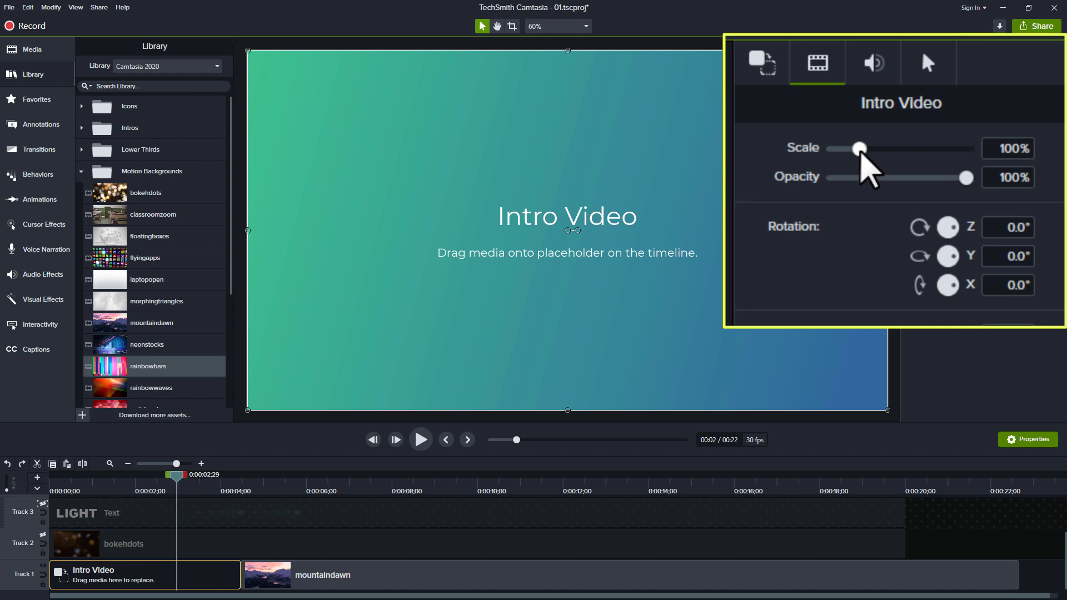
mouse_move(868, 163)
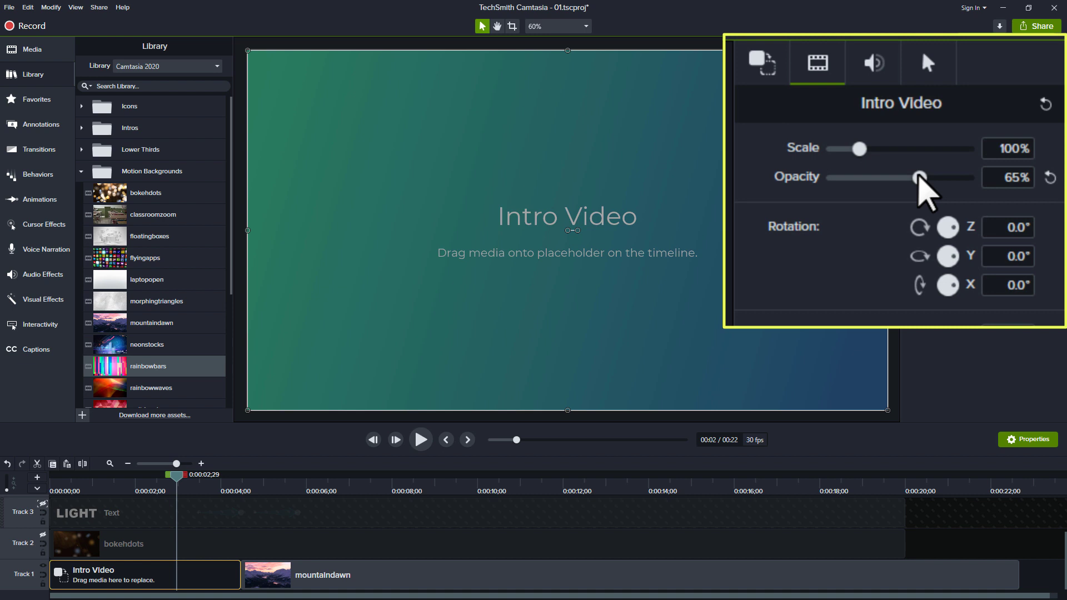
click(873, 62)
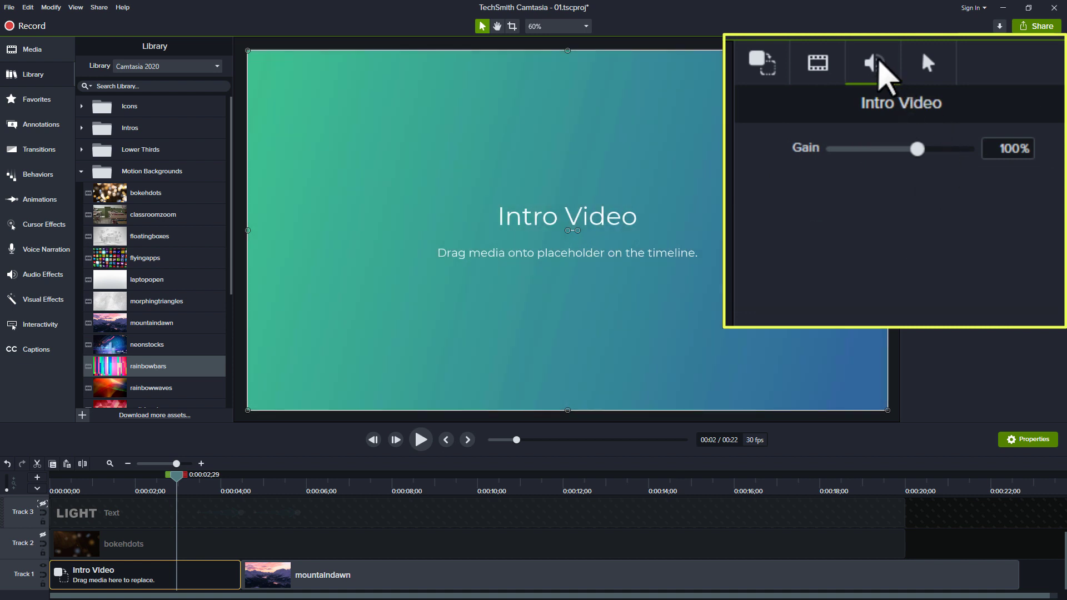
click(926, 62)
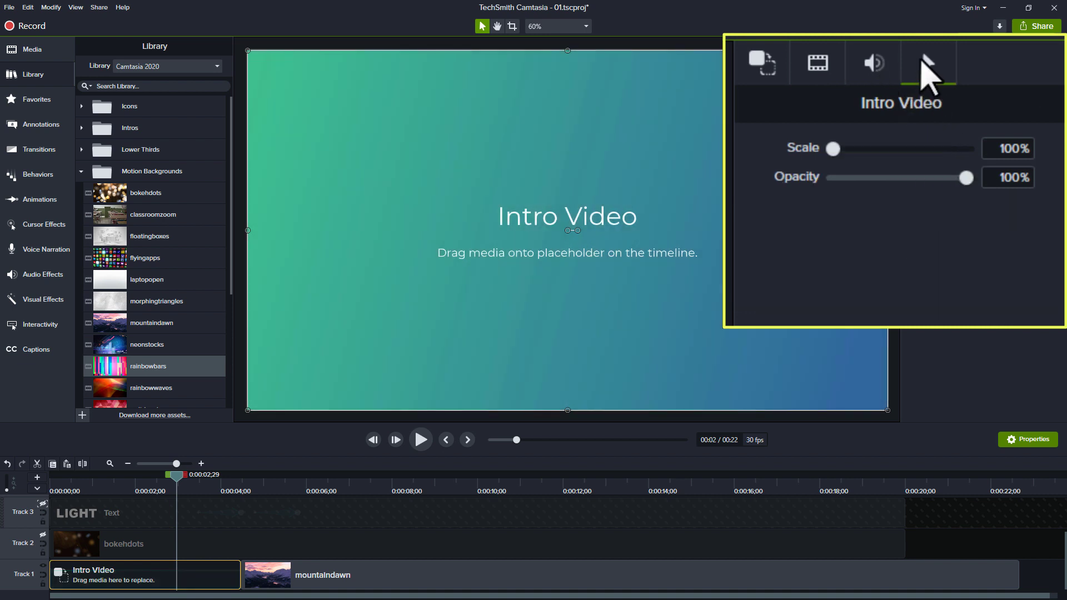
mouse_move(849, 170)
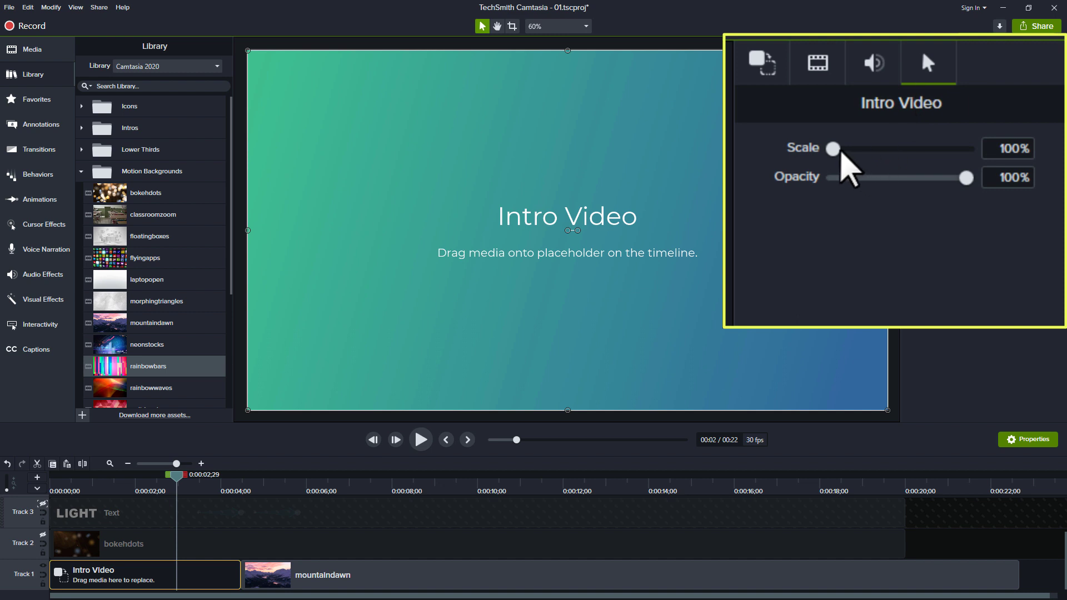
mouse_move(835, 170)
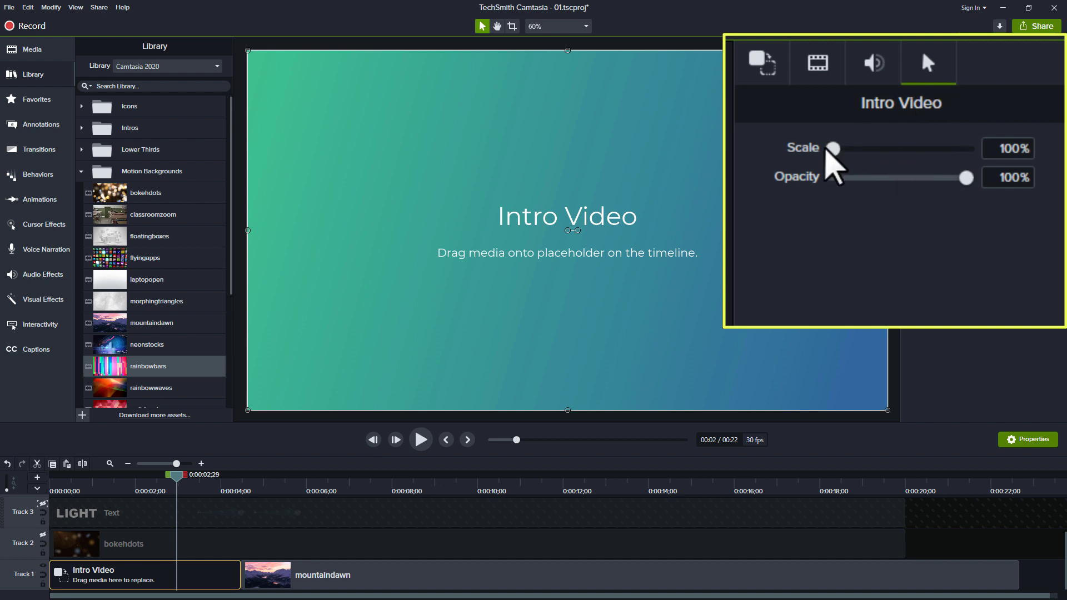
mouse_move(814, 109)
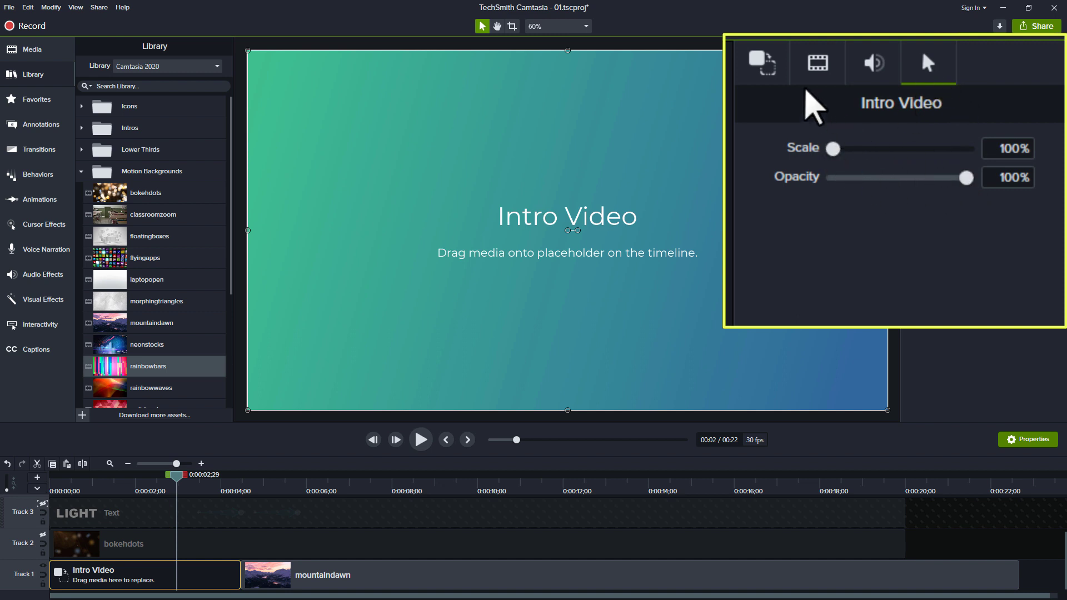
mouse_move(597, 369)
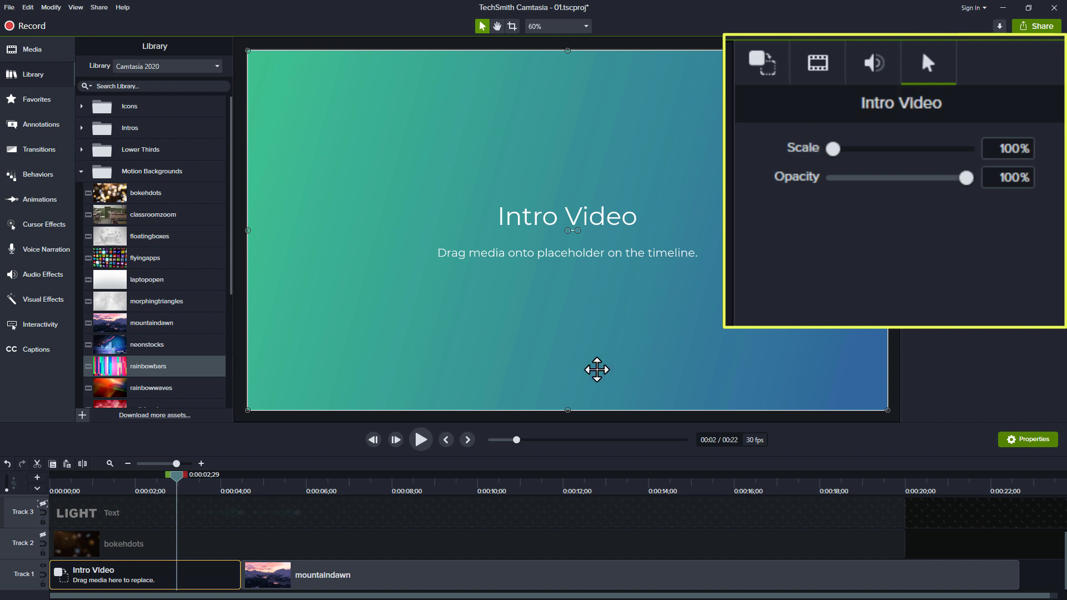
mouse_move(173, 491)
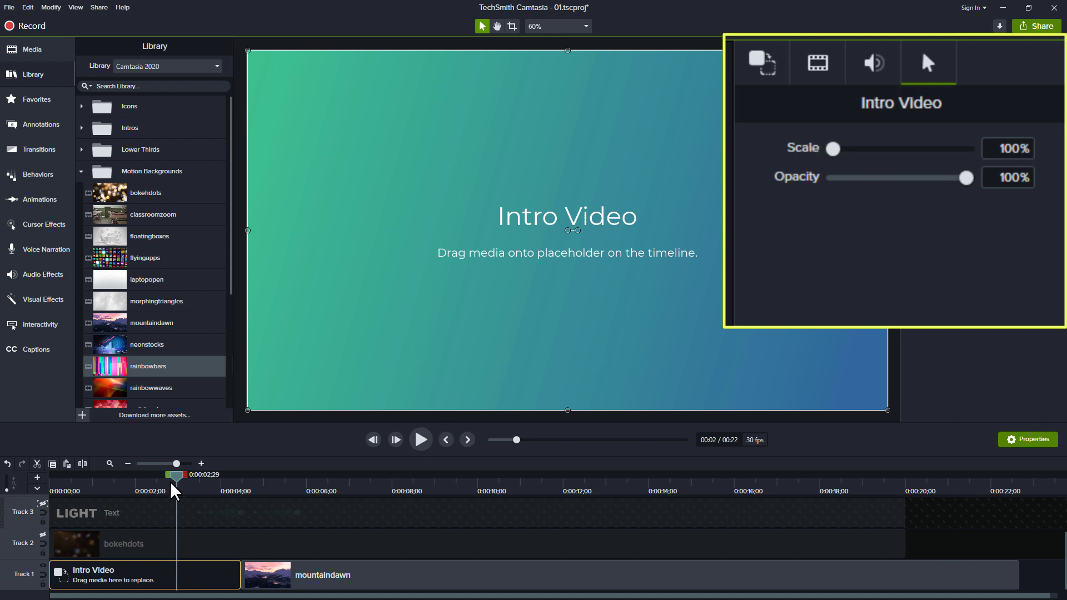
mouse_move(820, 74)
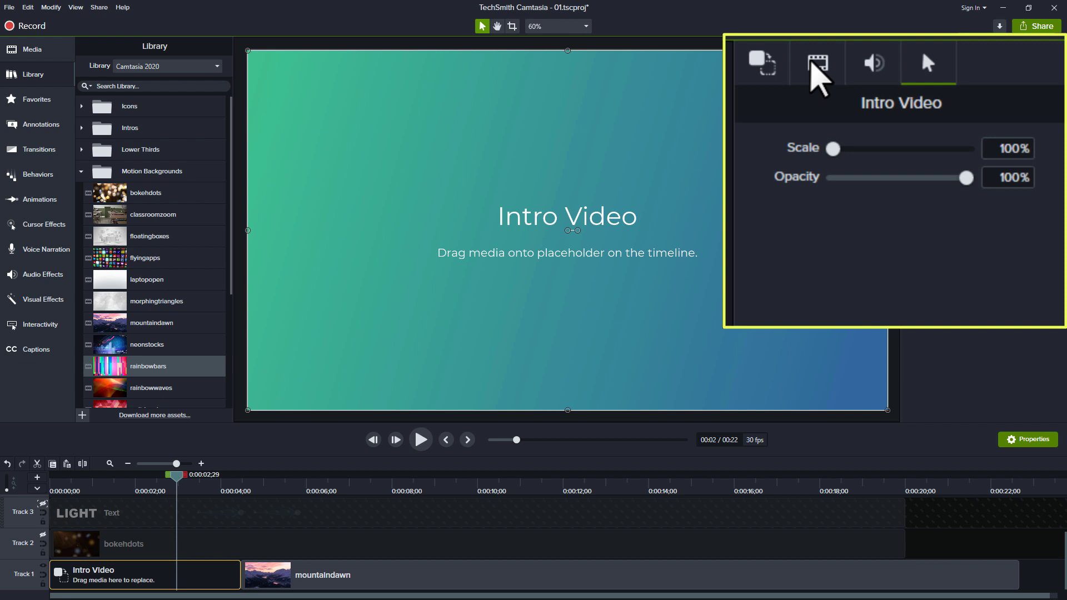
click(817, 62)
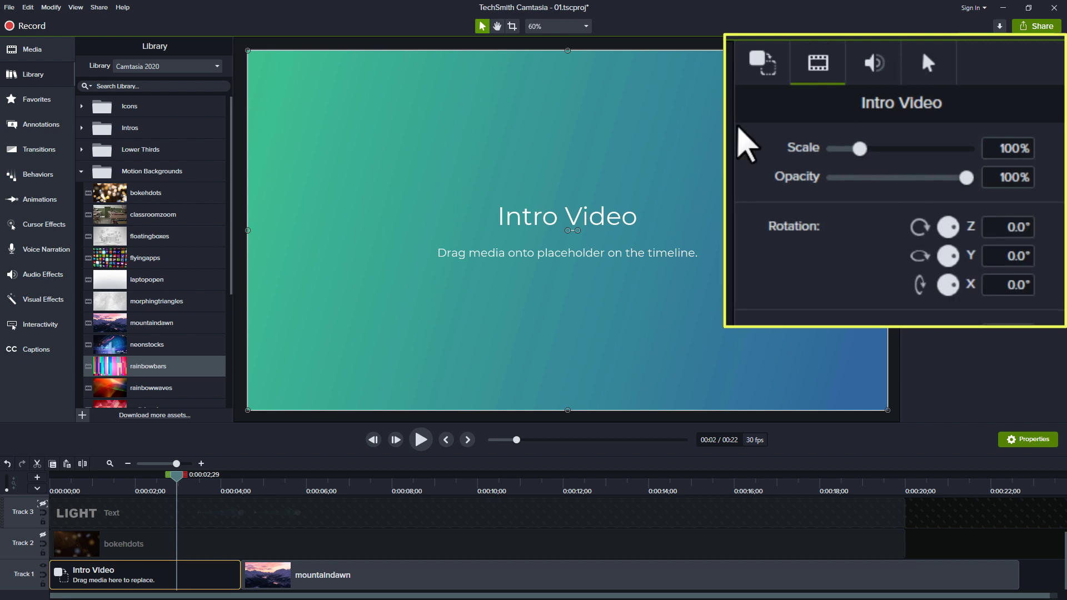
click(913, 47)
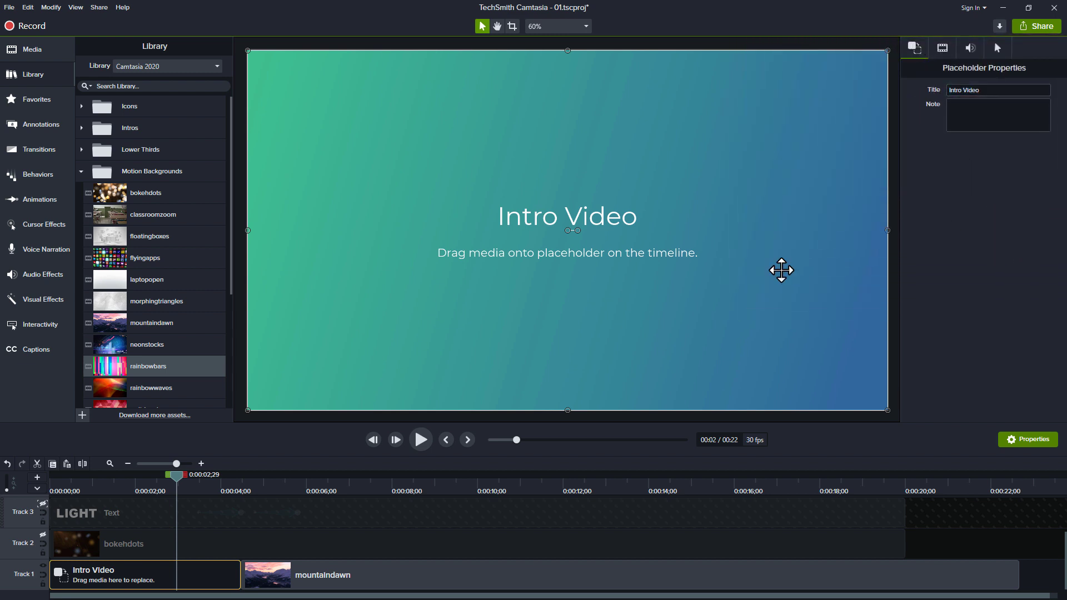
mouse_move(53, 307)
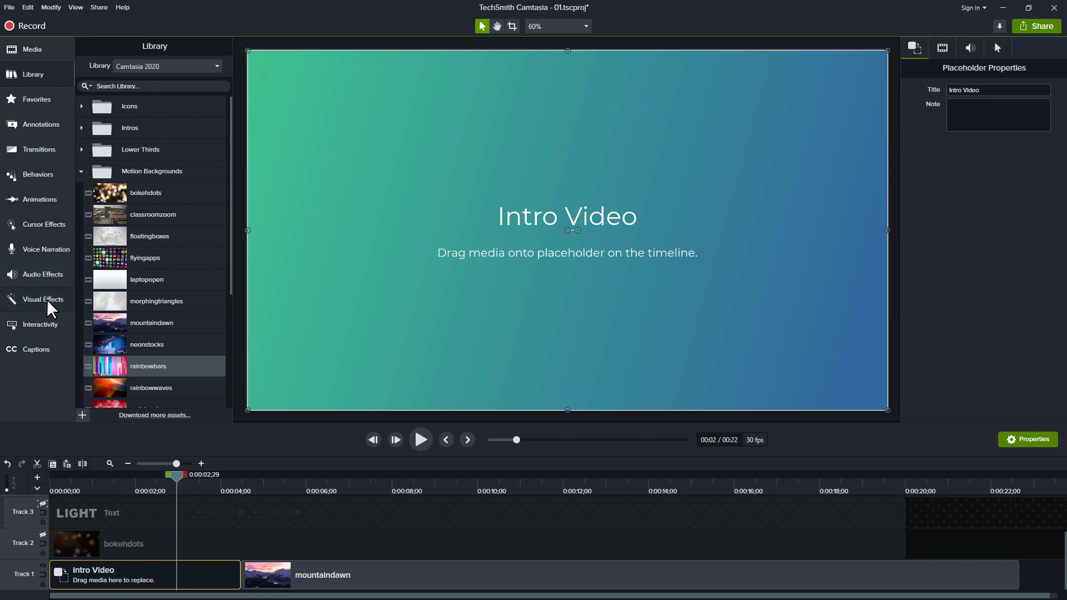
click(44, 299)
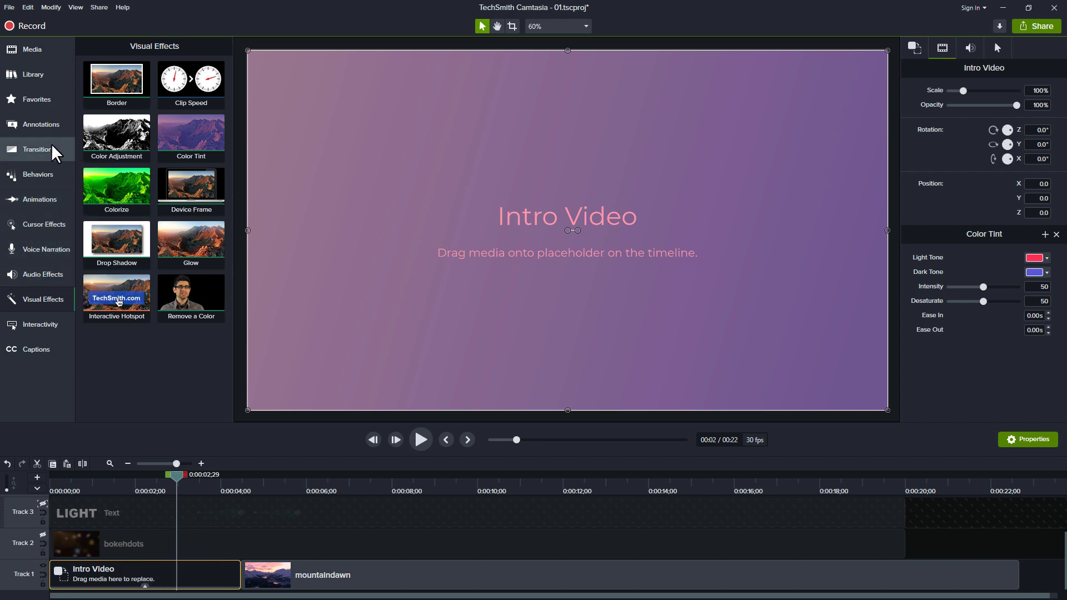
mouse_move(32, 74)
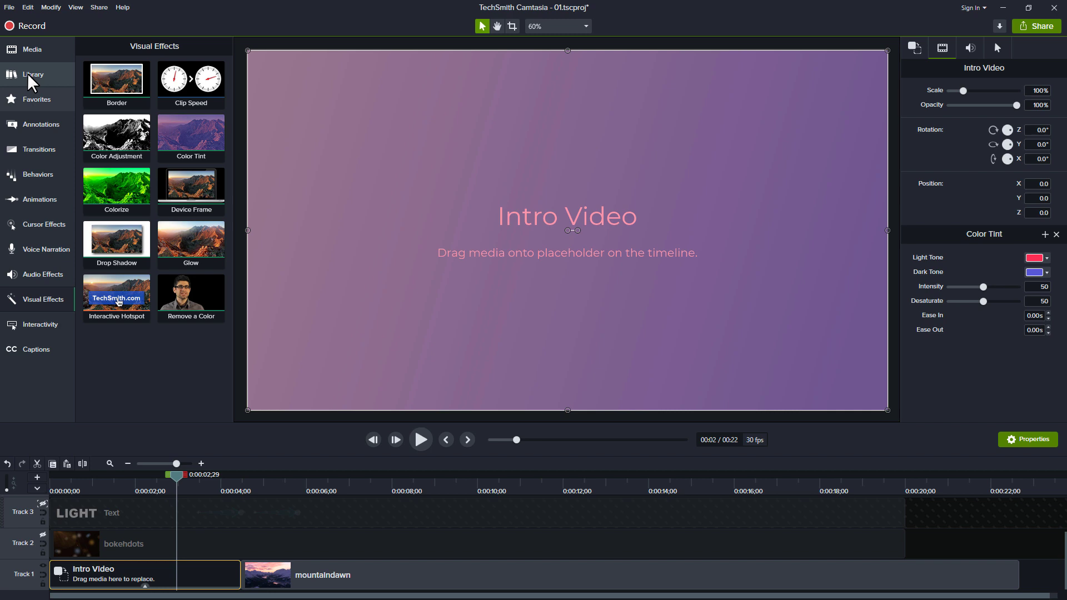
click(32, 74)
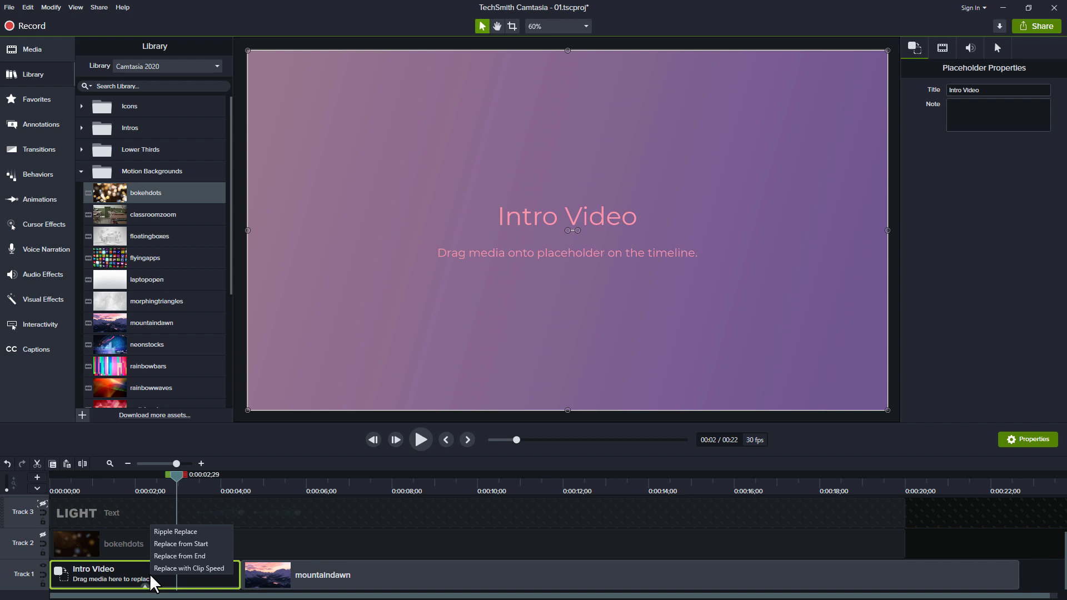
click(175, 531)
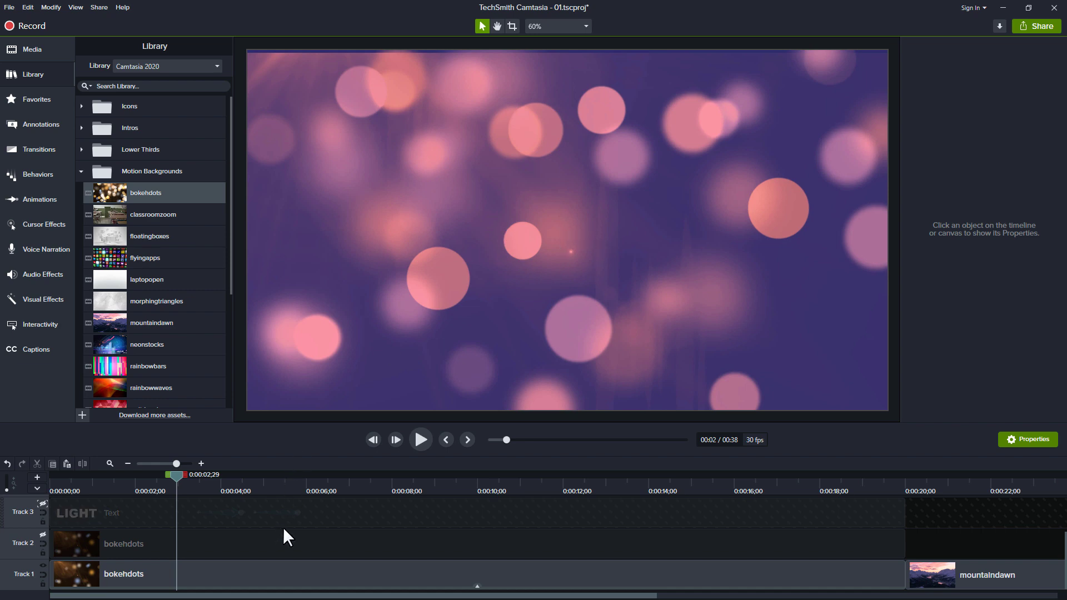
key(ctrl+z)
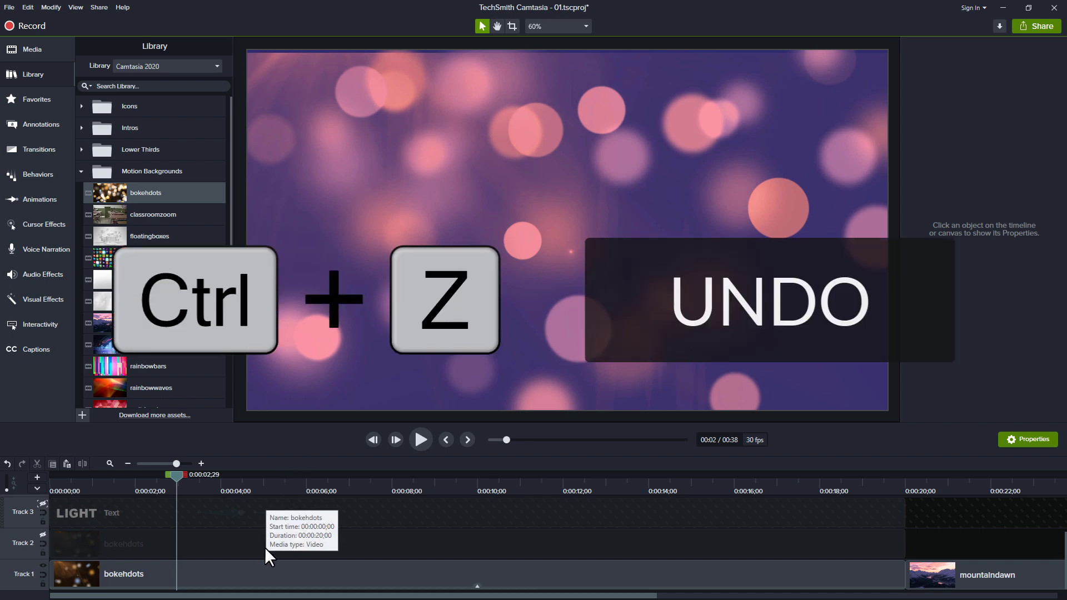
key(ctrl+z)
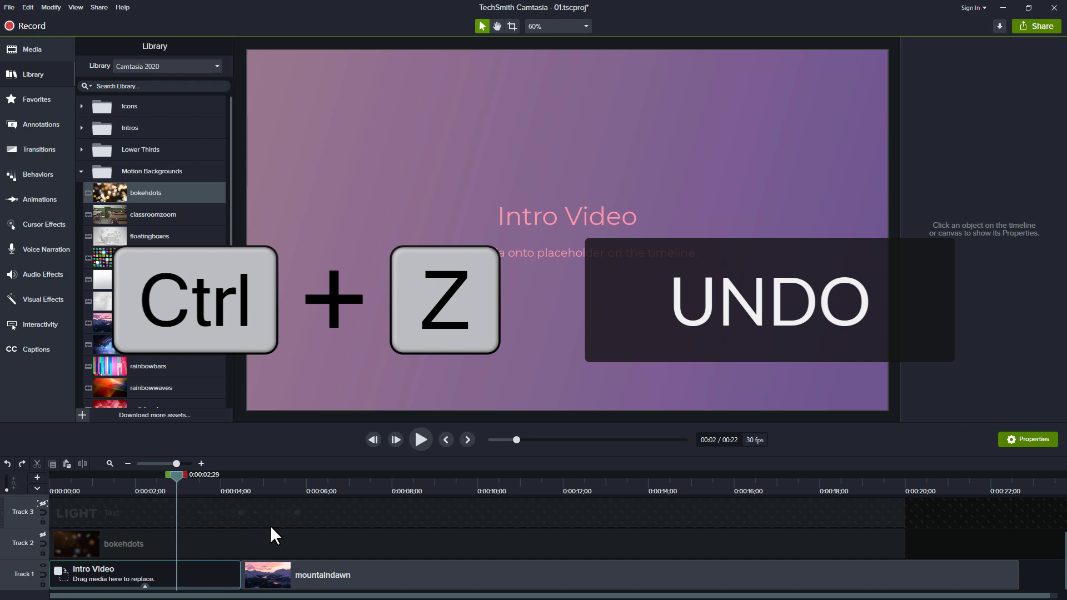
key(ctrl+z)
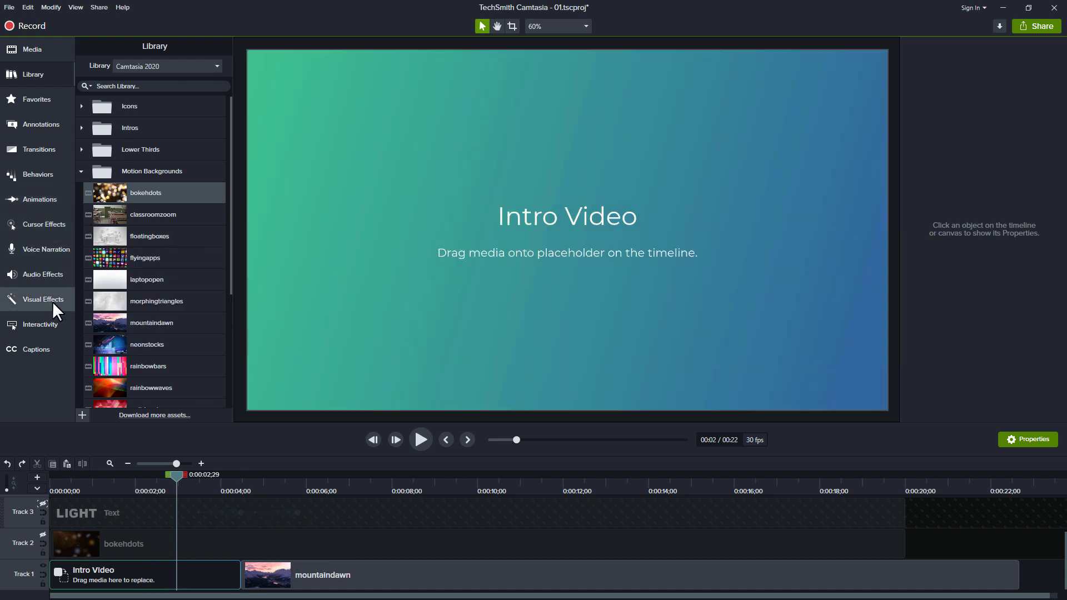
mouse_move(138, 490)
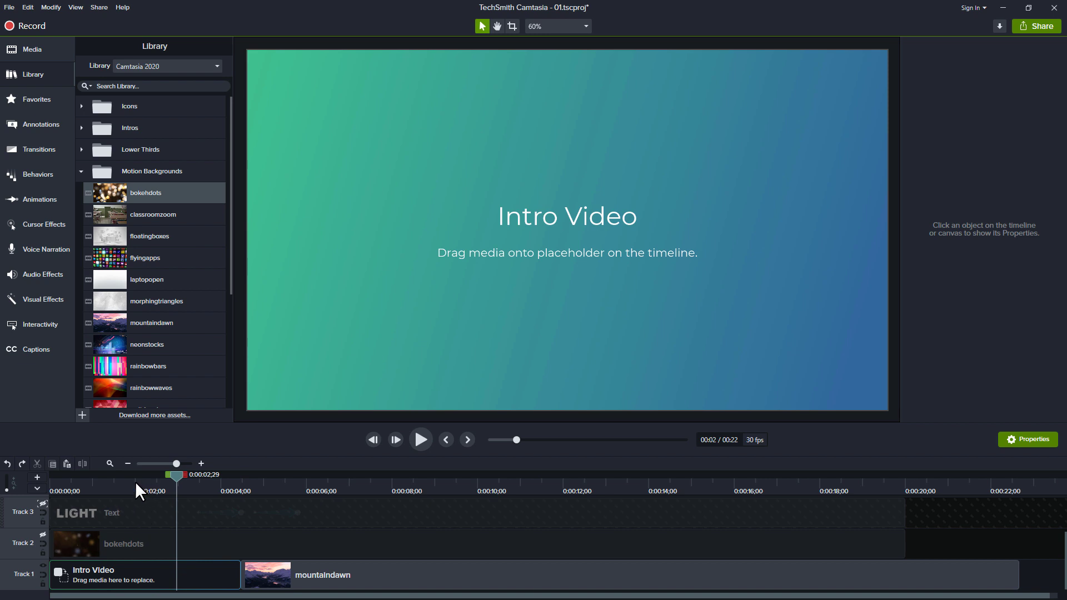
Fill the Intro Video placeholder with bokehdots using Replace from Start, leaving mountaindawn in place.
click(135, 575)
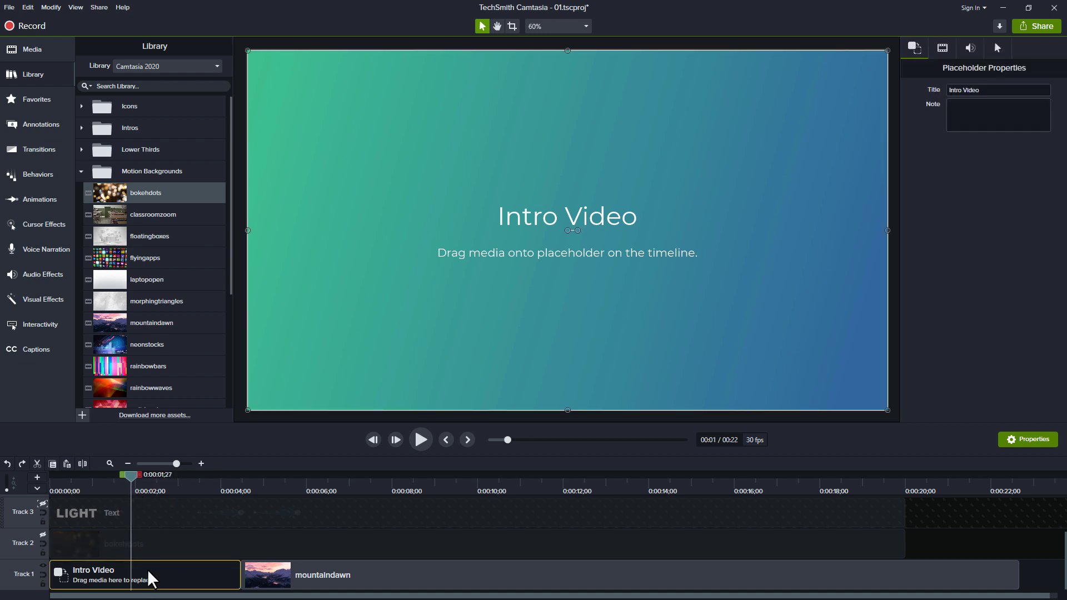
mouse_move(914, 101)
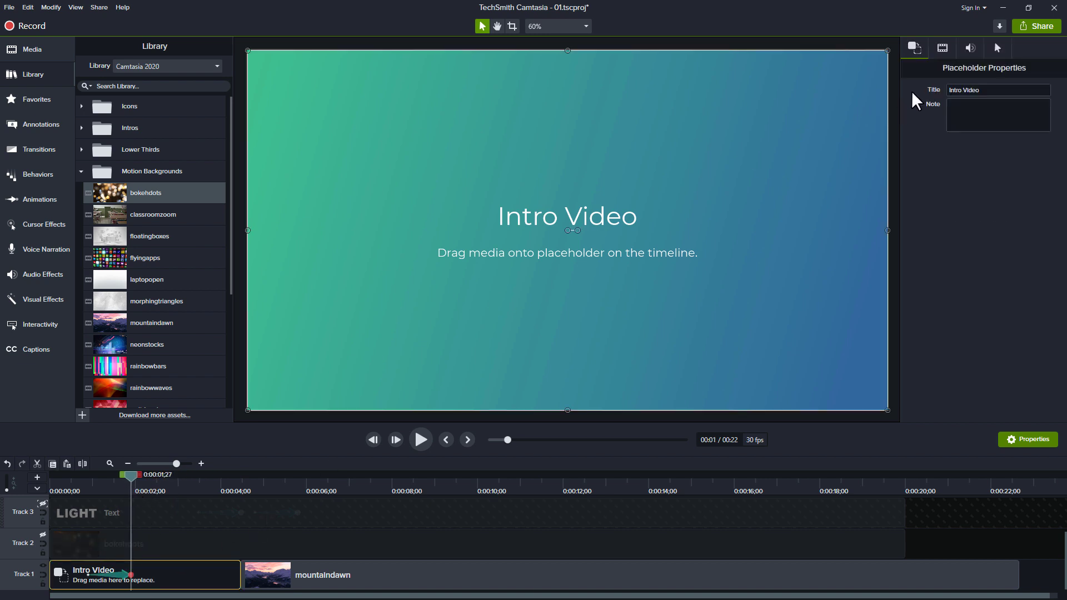
click(941, 48)
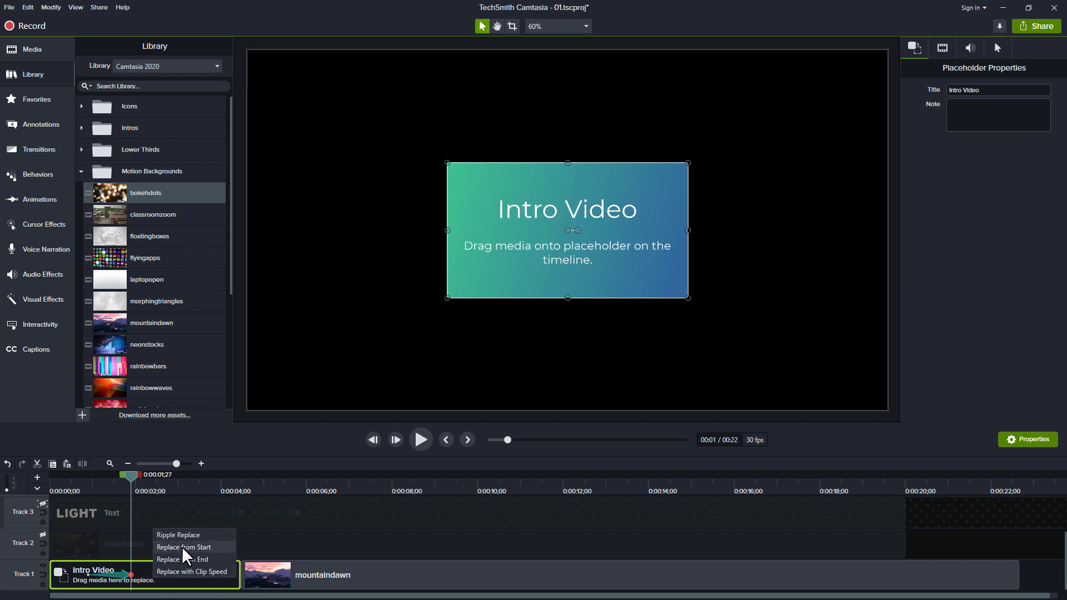
click(184, 547)
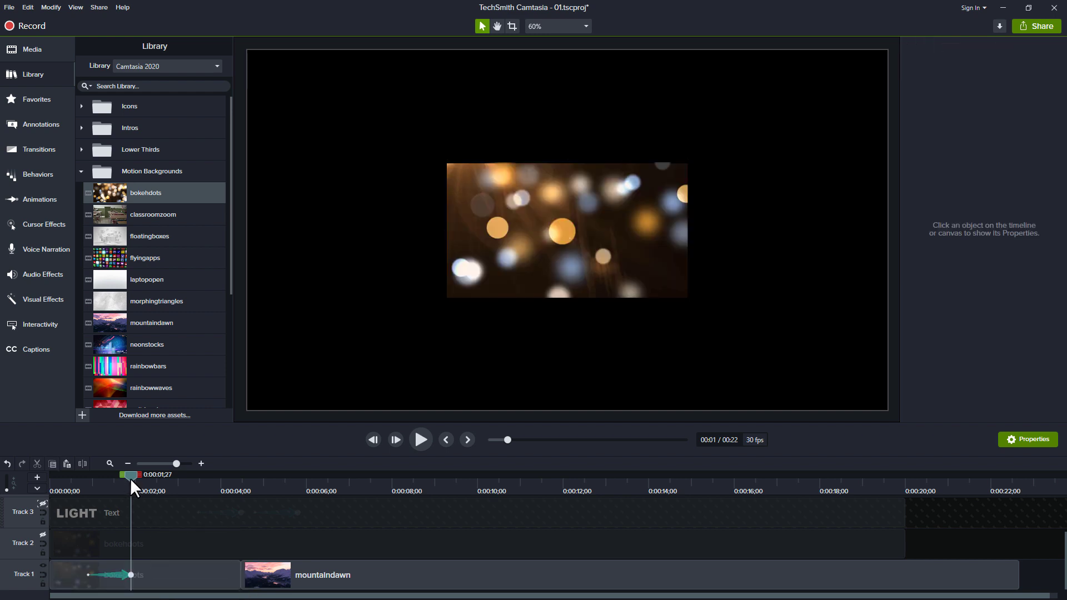